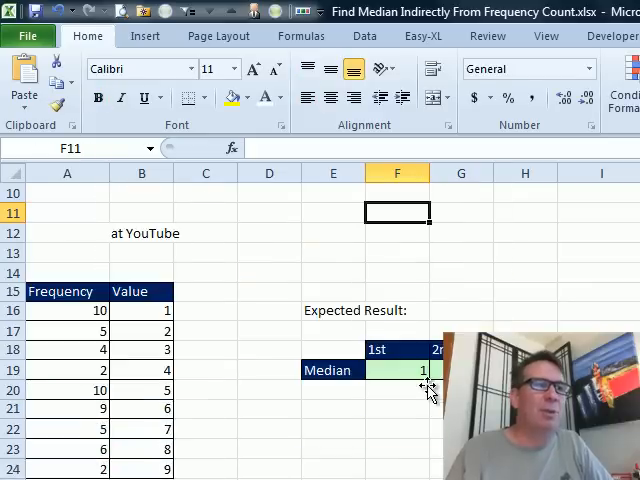
- Bring up the VBA editor showing the Unwind macro in Module1
scroll(down, 3)
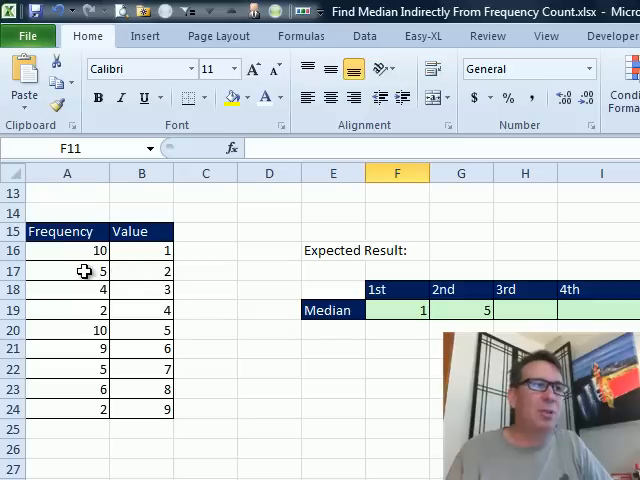
mouse_move(80, 296)
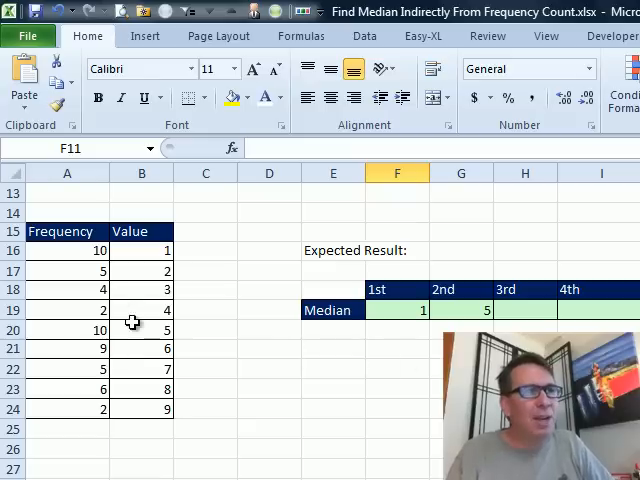
mouse_move(156, 340)
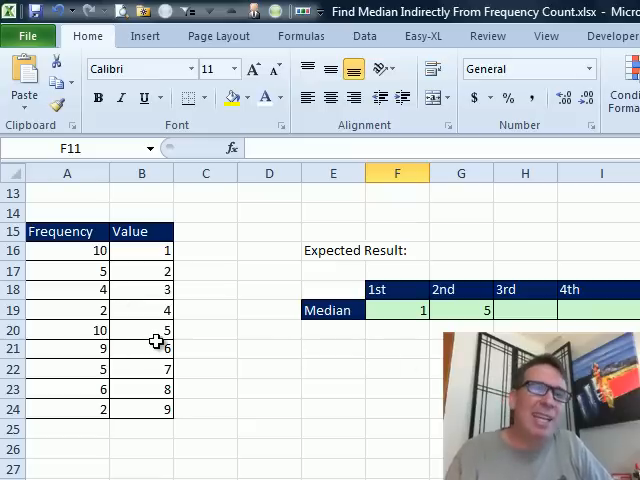
mouse_move(146, 328)
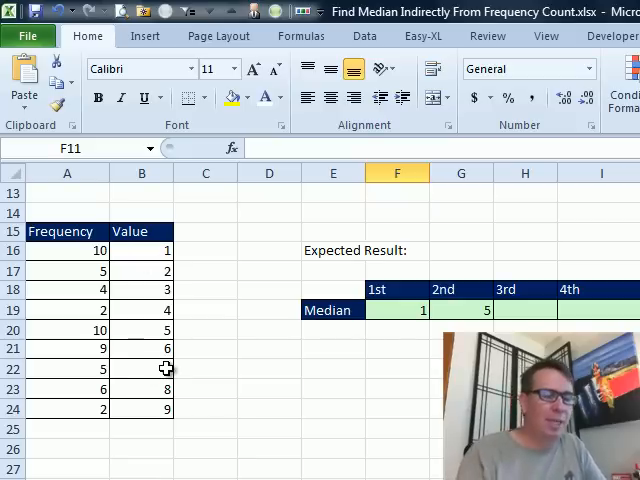
key(alt+F11)
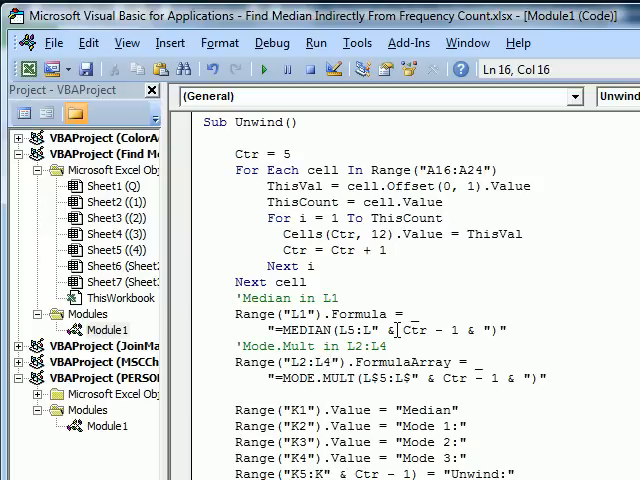
mouse_move(428, 330)
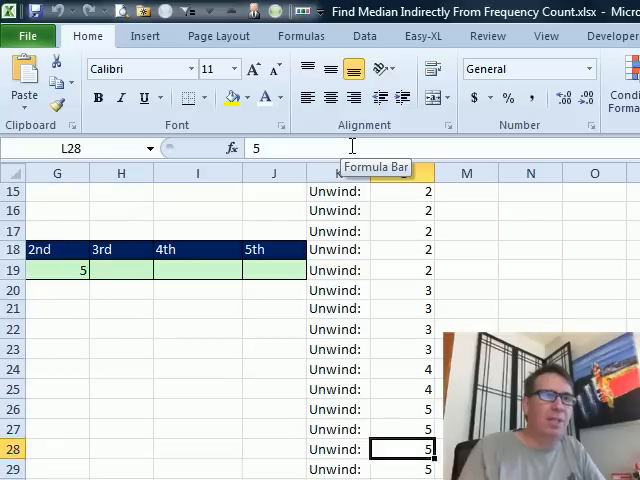
- Select L1:L2 and inspect the MEDIAN and MODE.MULT formulas behind the results
drag(400, 192, 400, 290)
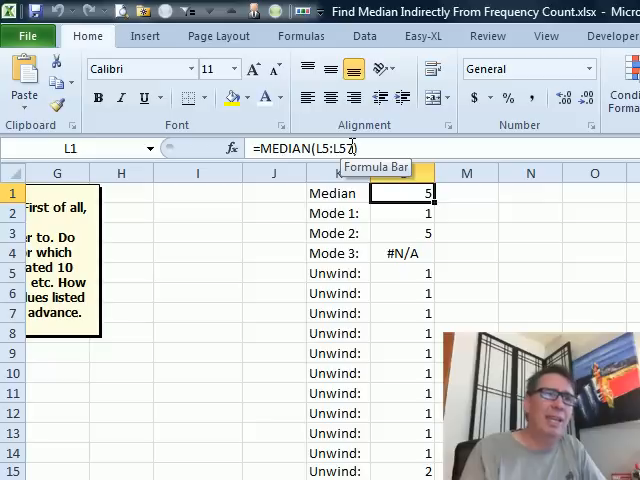
click(400, 212)
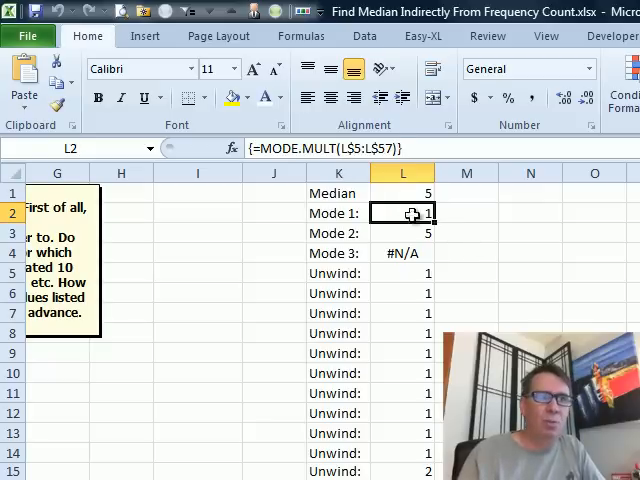
mouse_move(488, 252)
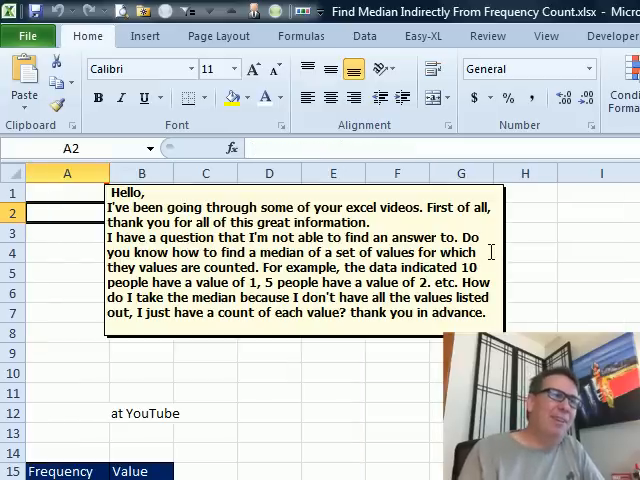
scroll(down, 3)
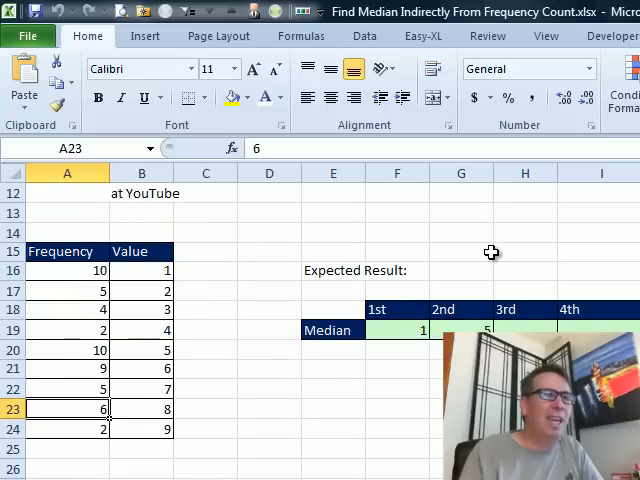
mouse_move(268, 256)
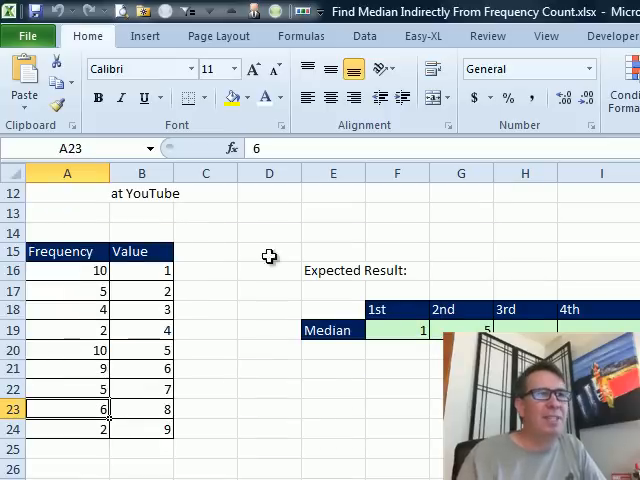
mouse_move(192, 272)
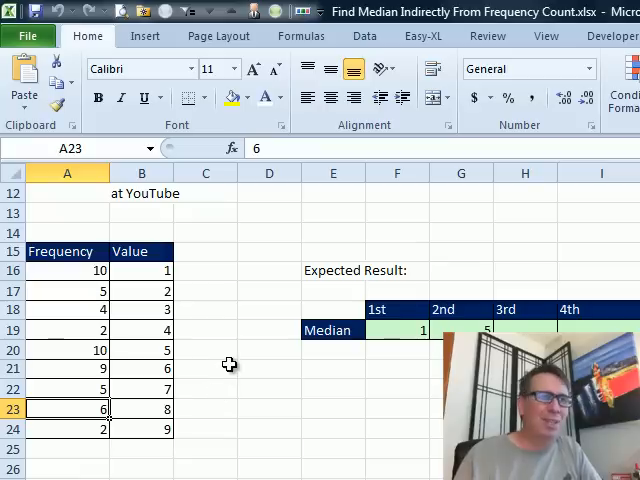
mouse_move(220, 336)
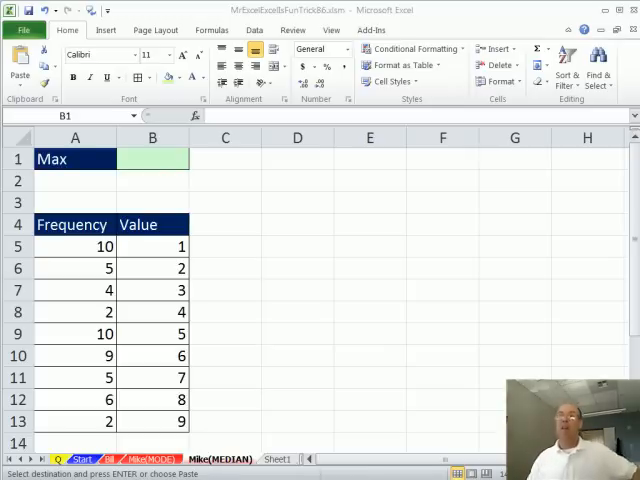
mouse_move(368, 152)
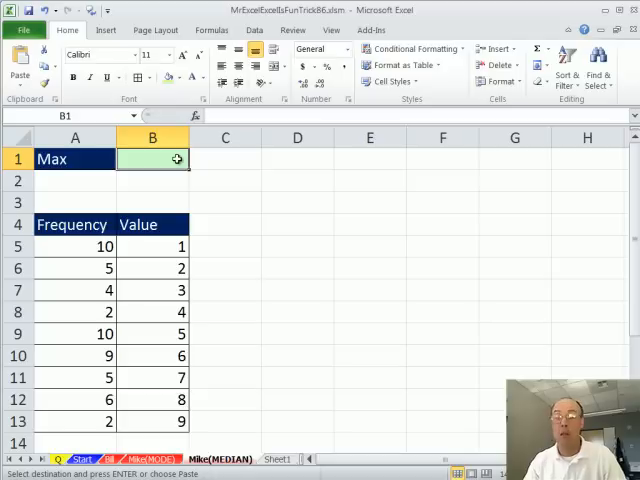
- Enter =MAX(A5:A13) in B1 to get the largest frequency, 10
text(=)
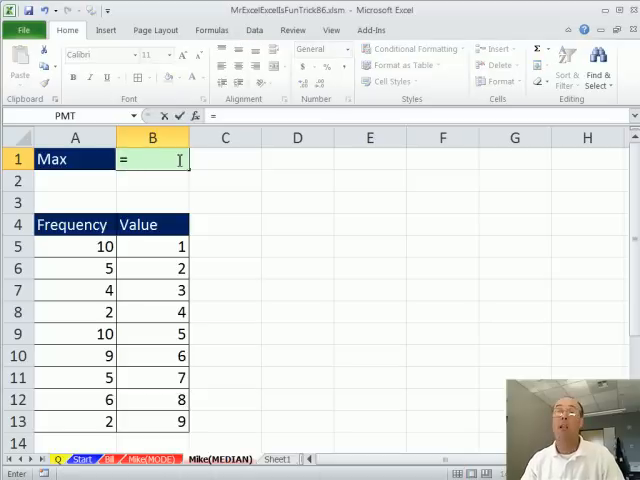
text(max)
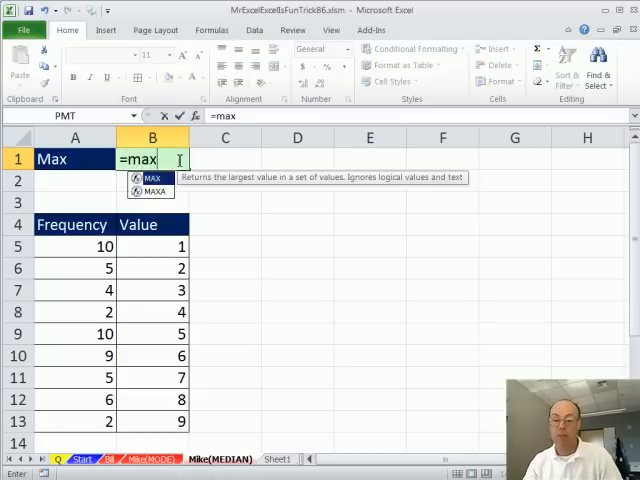
text(()
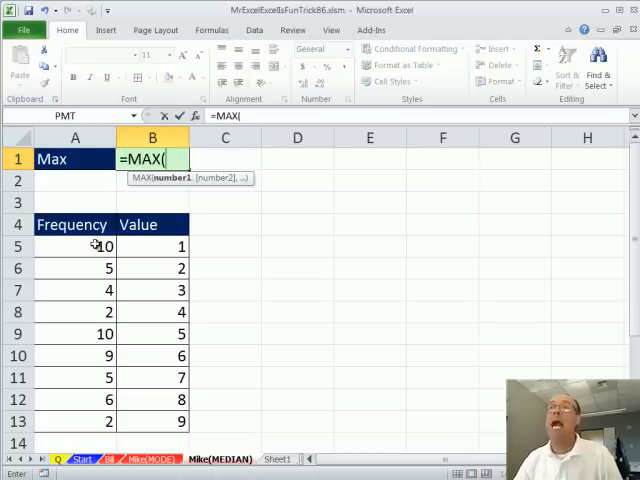
drag(76, 246, 76, 420)
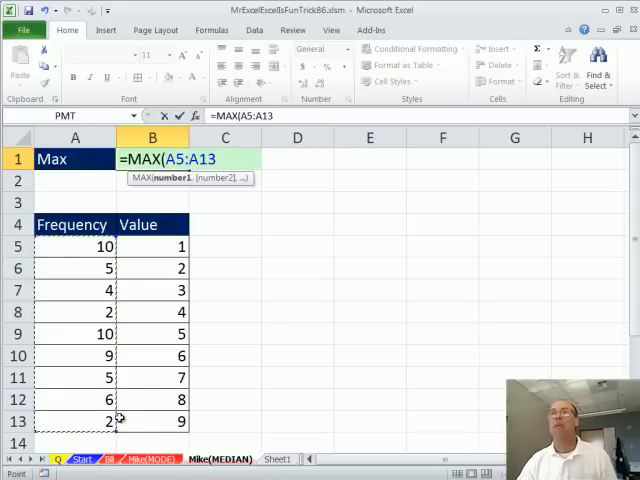
key(Enter)
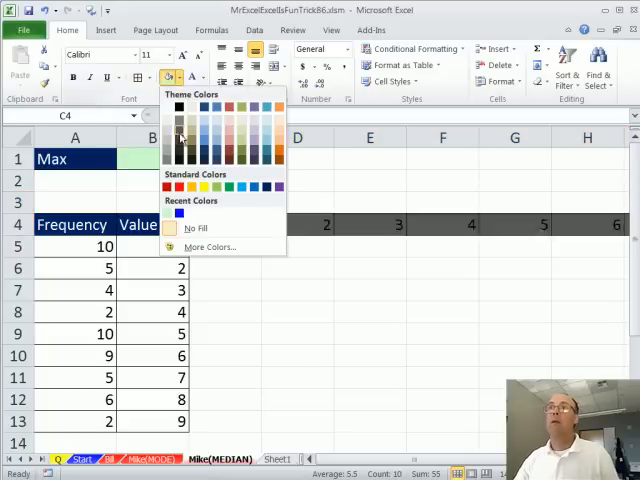
- Whiten the row-4 counters and enter =IF(C$4>$A5,"",$B5) in C5 with mixed references
click(178, 132)
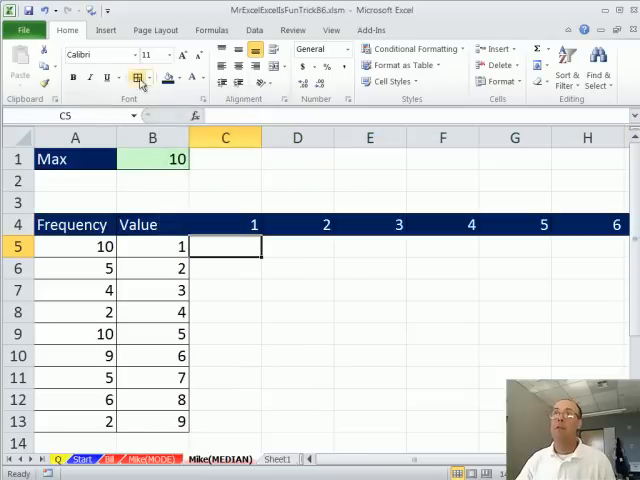
click(180, 78)
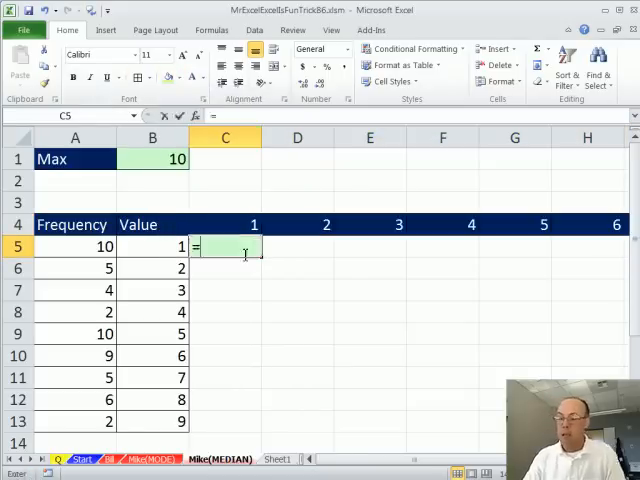
text(=IF()
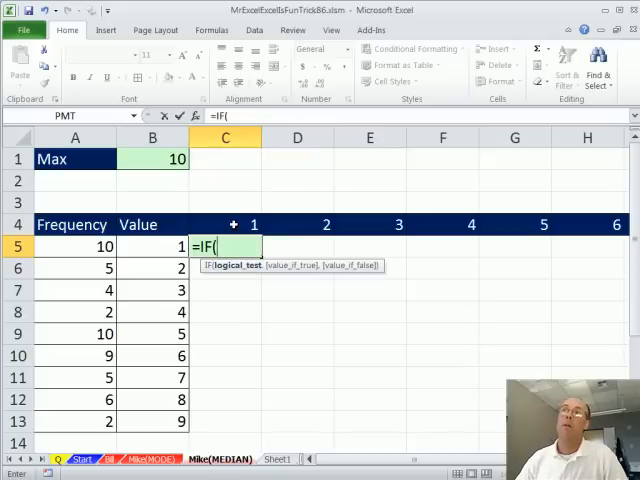
click(224, 224)
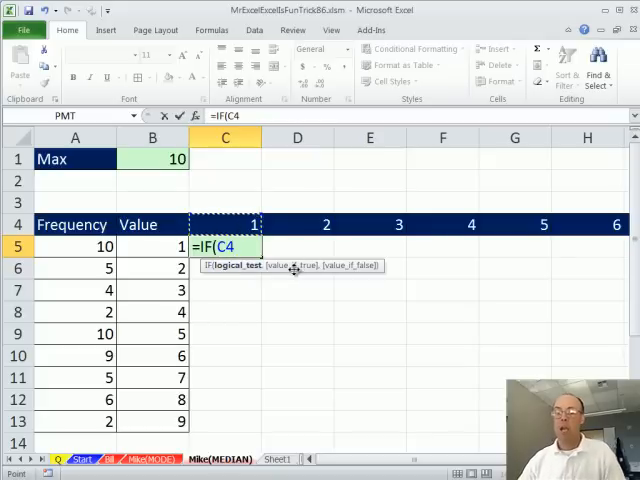
mouse_move(344, 250)
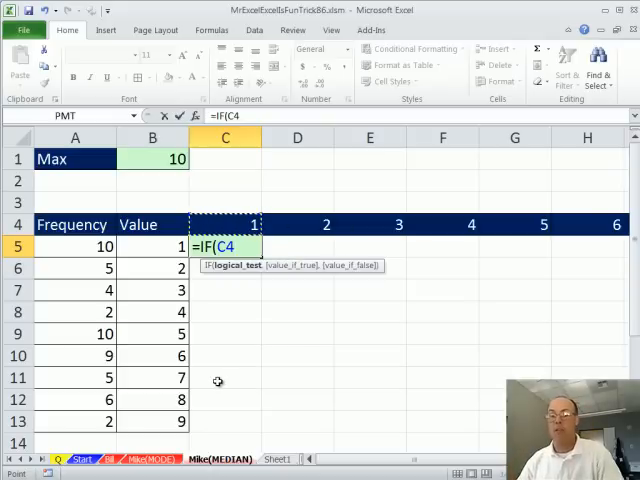
key(F4)
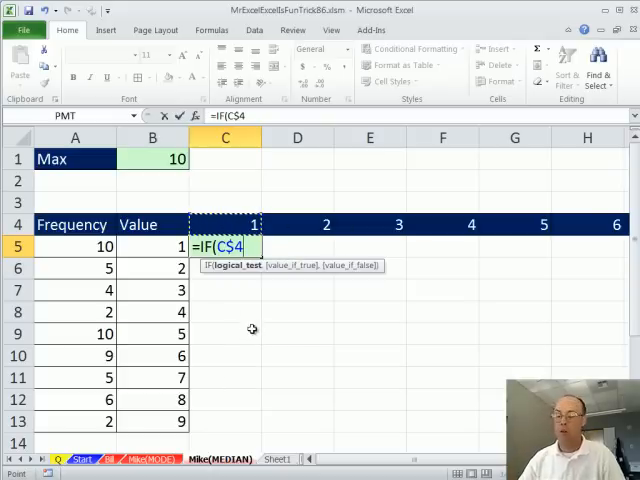
text(>A5)
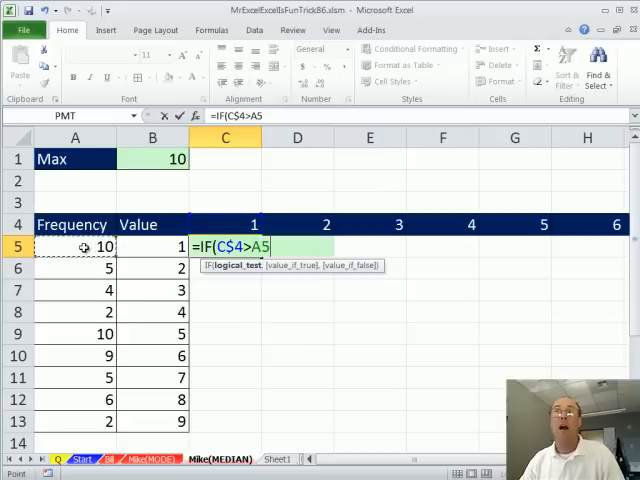
mouse_move(208, 270)
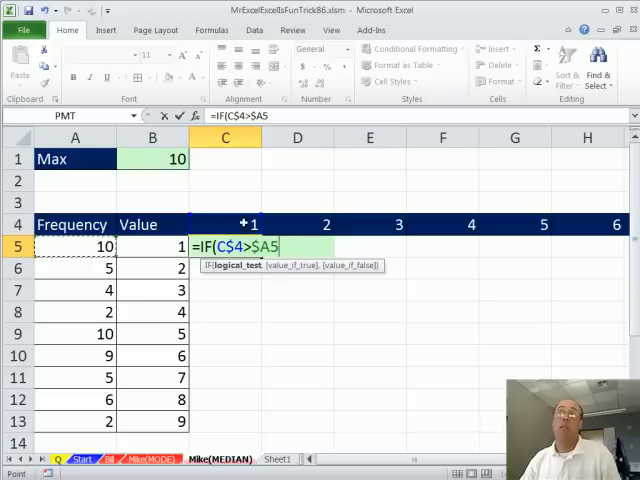
text(,")
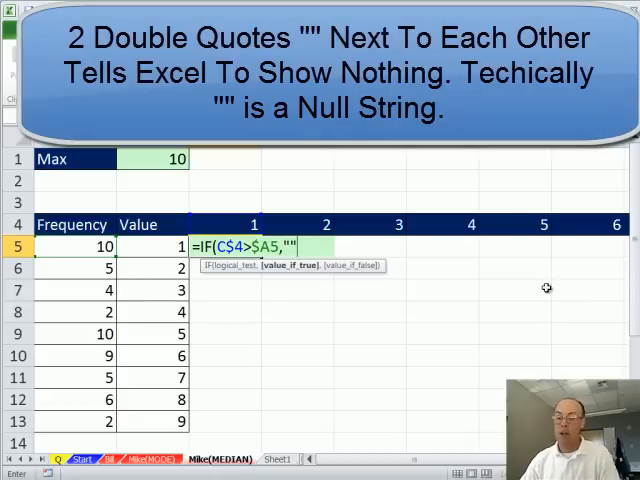
click(154, 246)
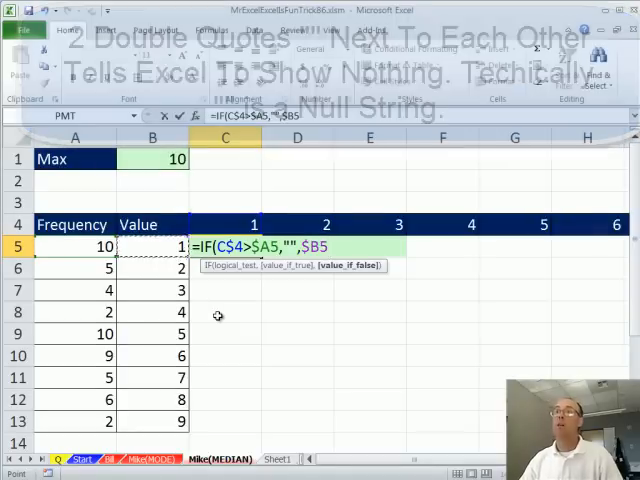
key(Enter)
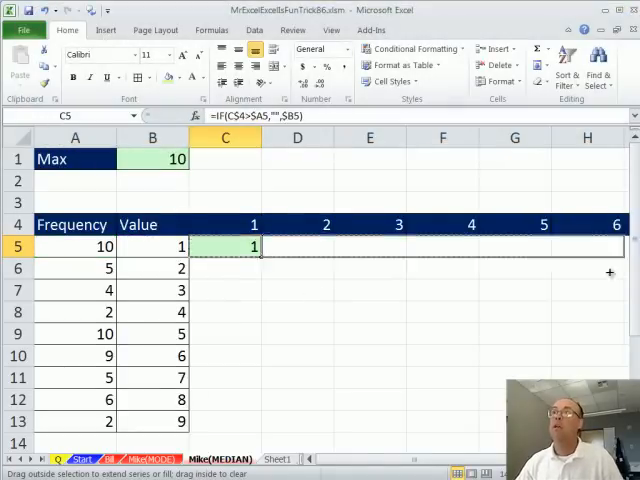
- Fill the IF formula across C5:L13 and add a Median label with =MEDIAN(C5:L13) giving 5
drag(260, 246, 540, 246)
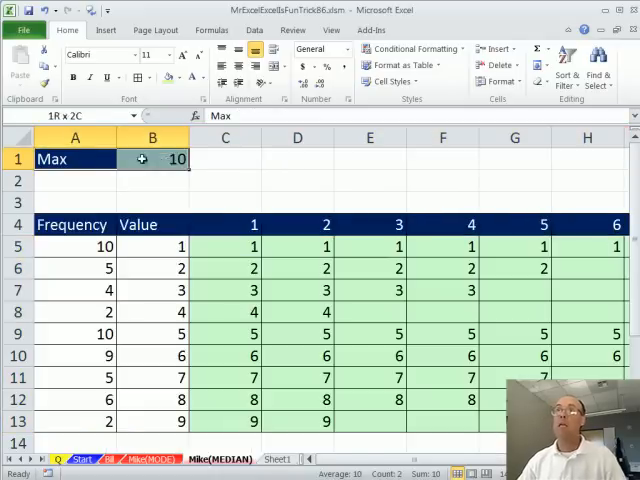
click(152, 180)
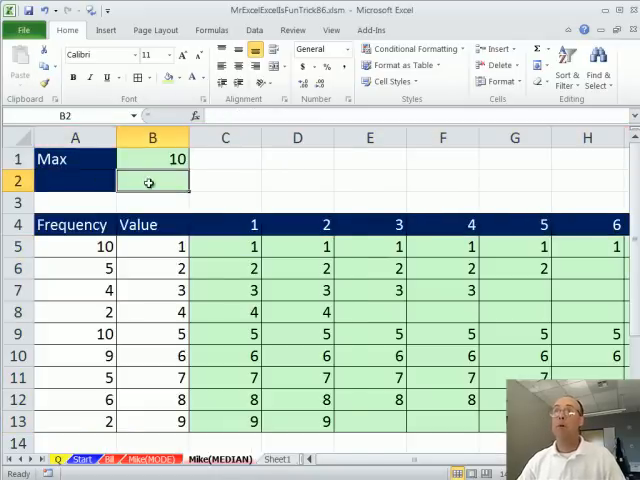
text(Median)
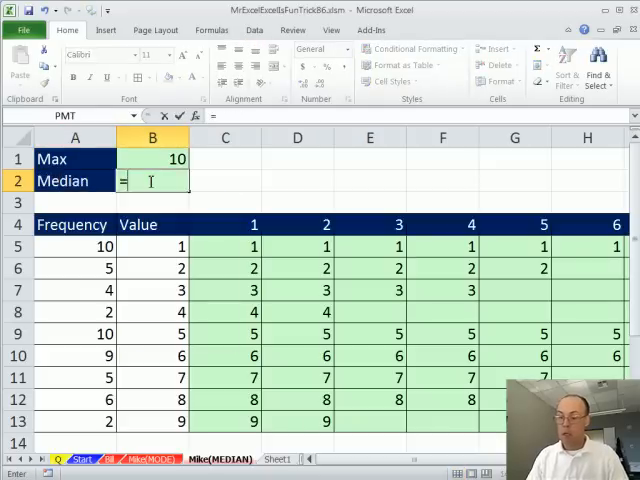
text(=MEDIAN(C5:L13)
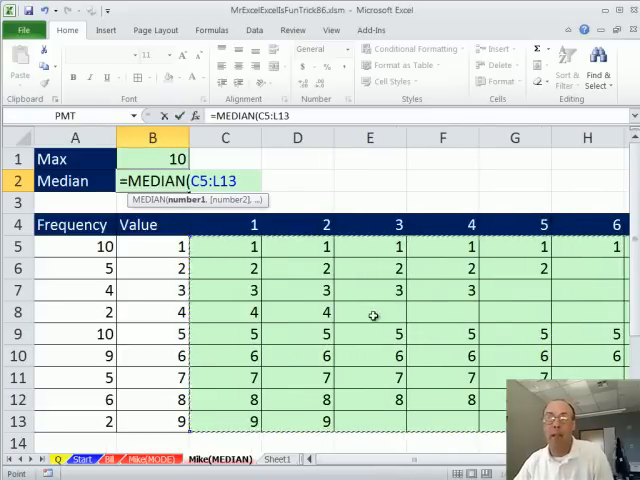
key(Enter)
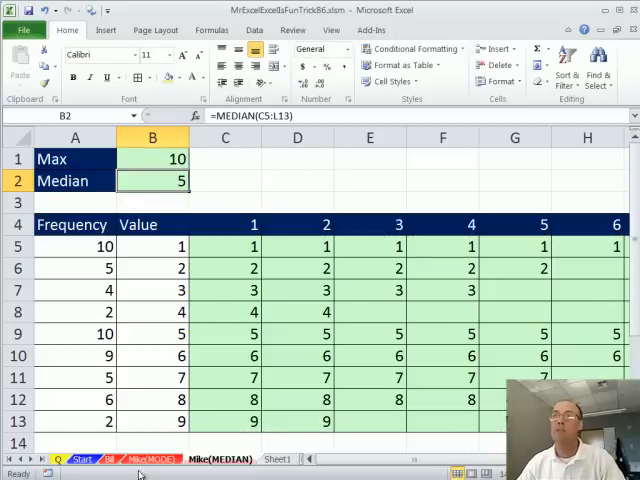
mouse_move(160, 412)
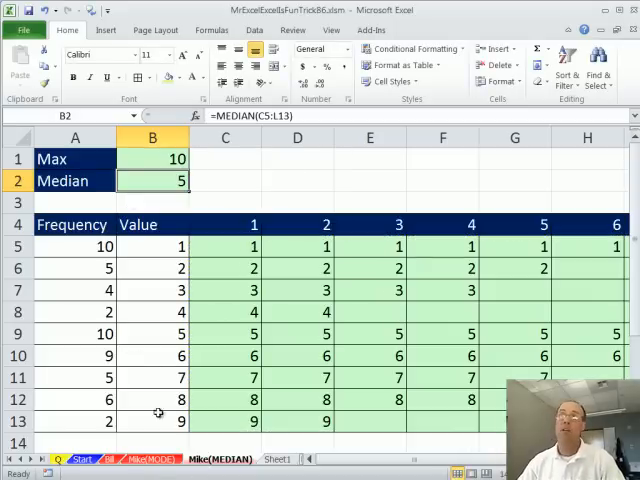
click(142, 452)
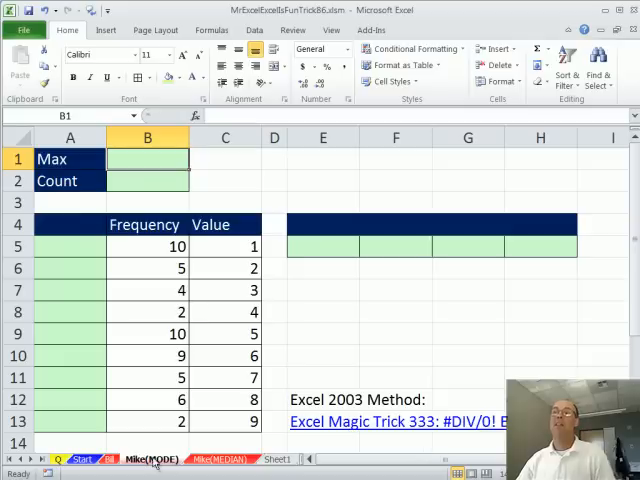
- Enter =MAX(B5:B13) in B1 and =COUNTIF(B5:B13,B1) in B2, giving 10 and 2
text(=)
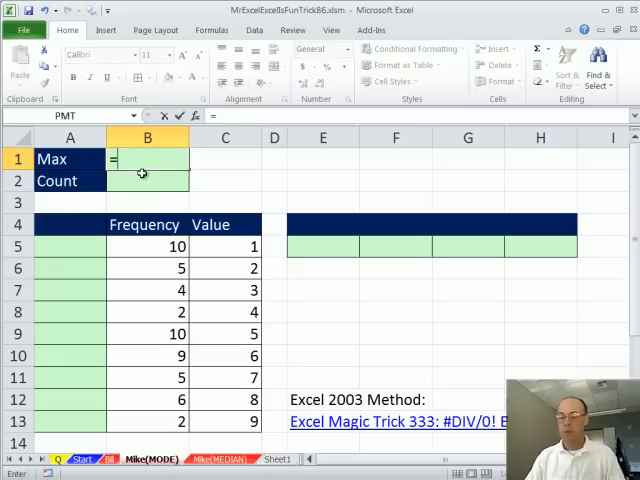
text(MAX()
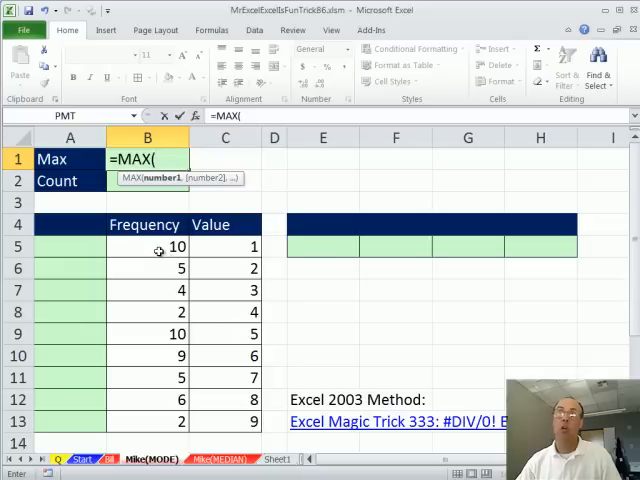
drag(148, 246, 148, 420)
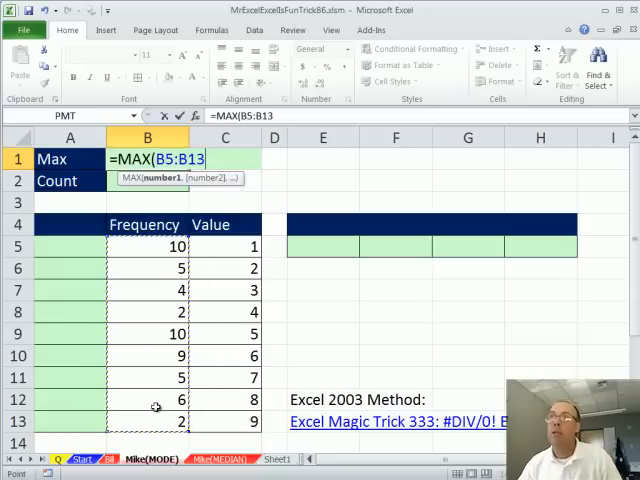
text(=co)
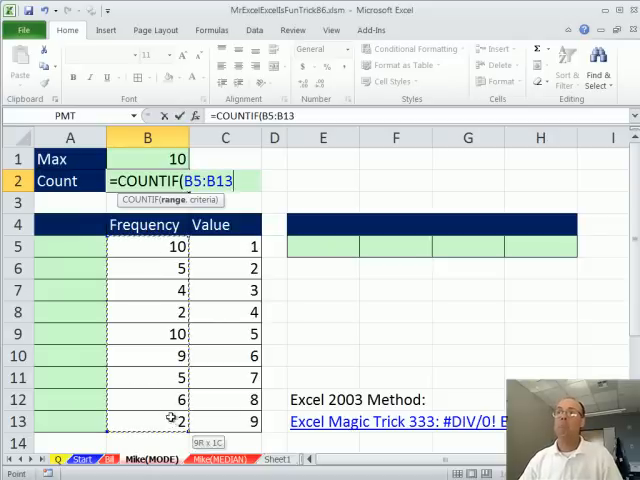
text(,)
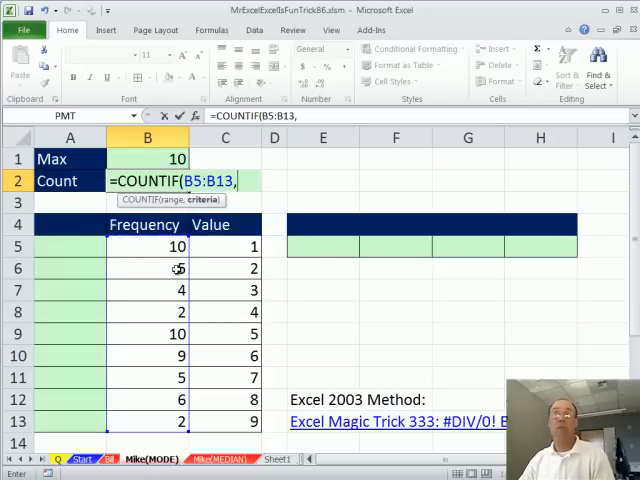
click(160, 160)
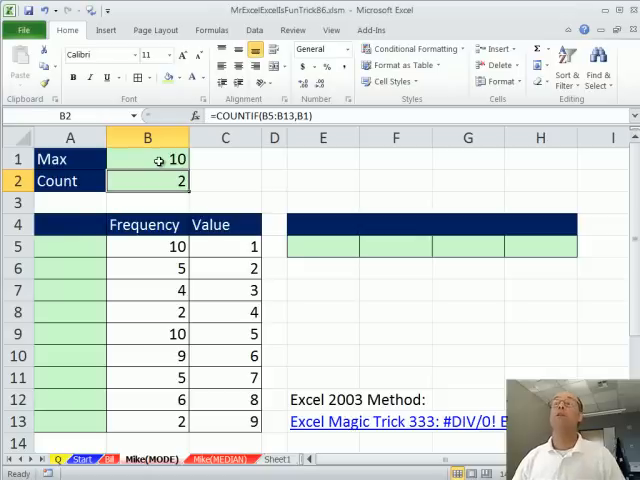
- Point out the mode output area and the two rows whose frequency is 10
click(322, 246)
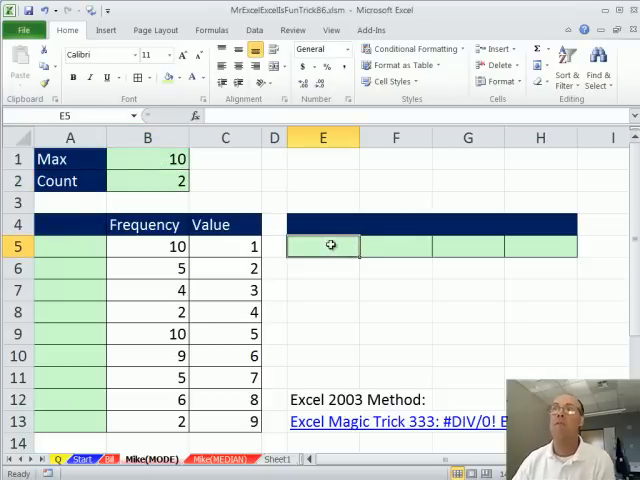
click(144, 246)
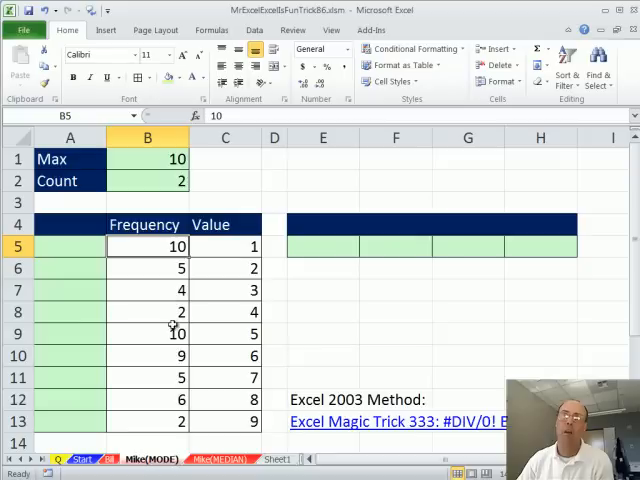
click(148, 332)
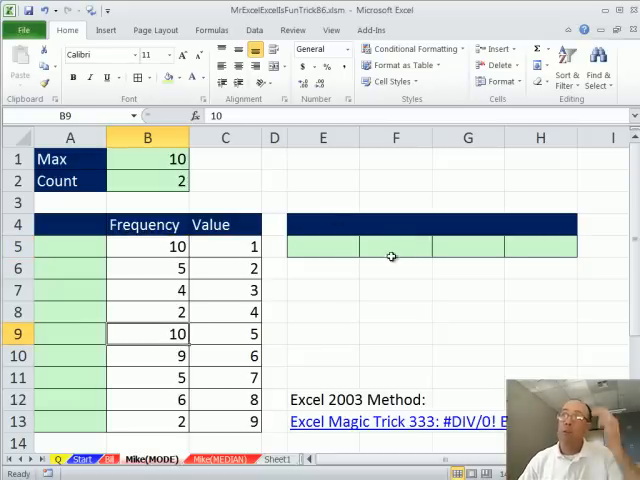
mouse_move(582, 274)
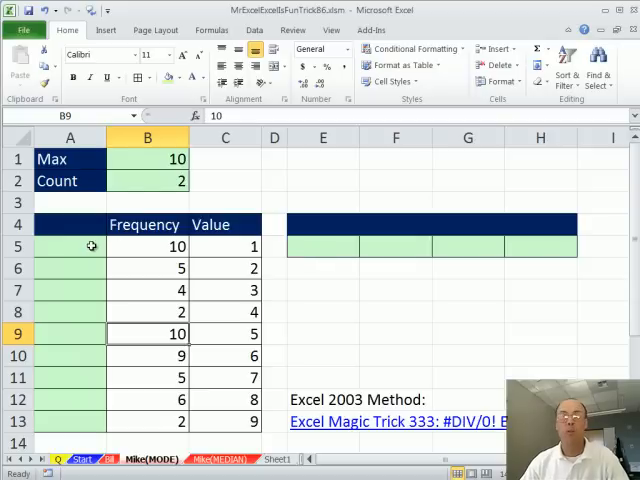
click(62, 246)
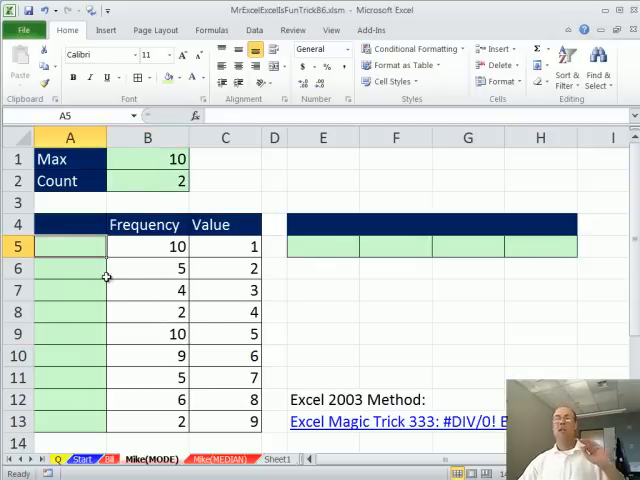
text(=()
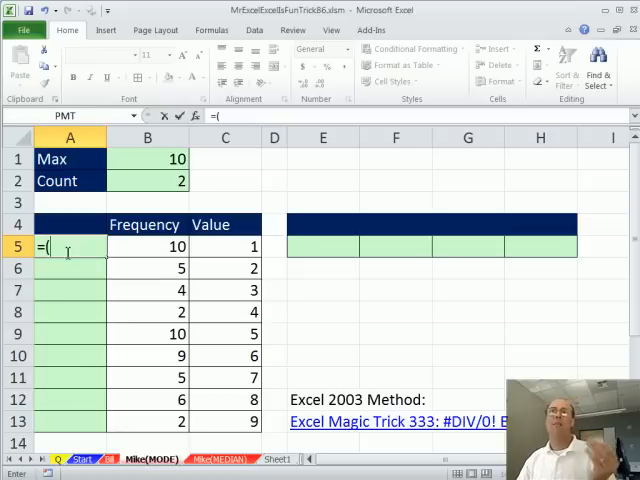
click(148, 246)
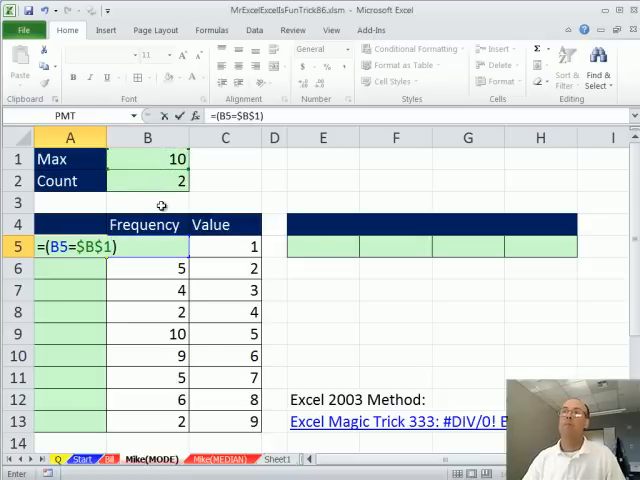
key(Enter)
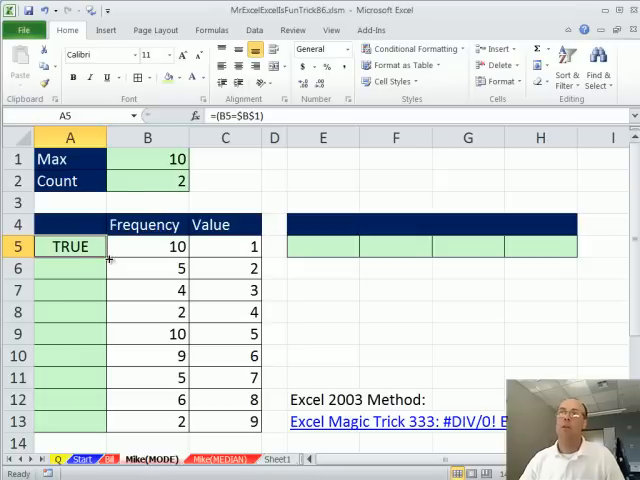
drag(70, 246, 70, 420)
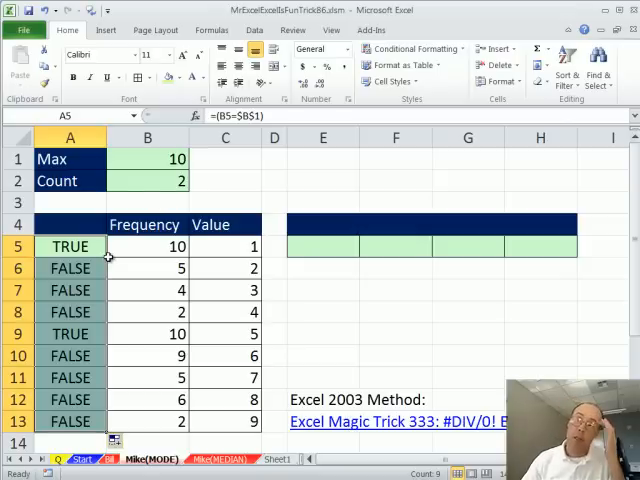
click(70, 332)
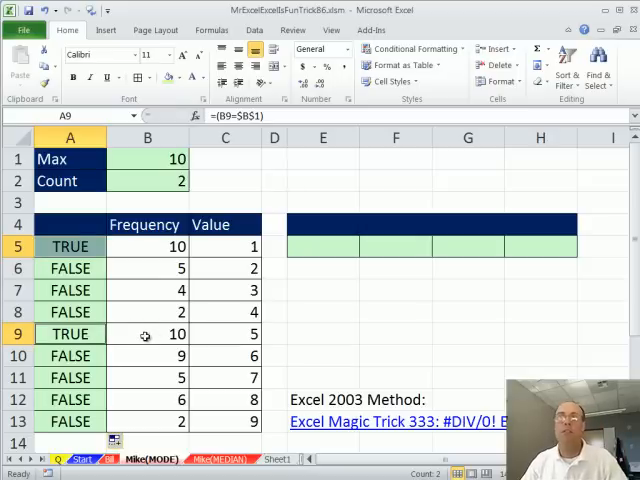
mouse_move(76, 340)
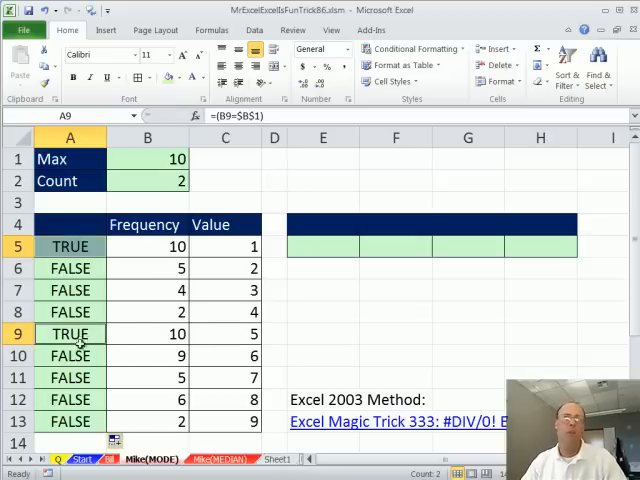
mouse_move(376, 228)
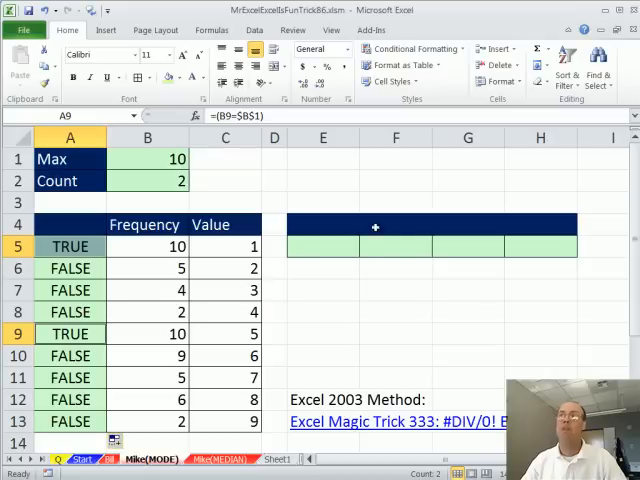
mouse_move(372, 246)
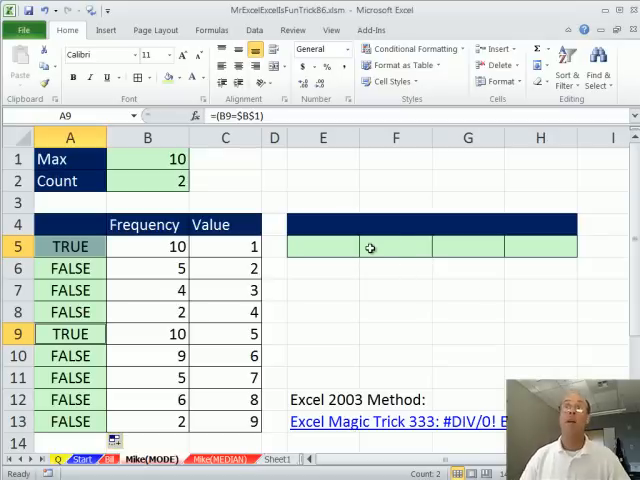
click(62, 246)
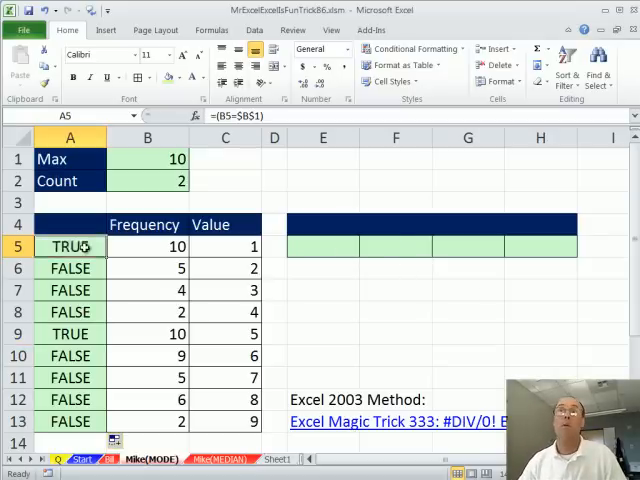
- Change A5 to =(B5=$B$1)+A4 and fill it down to A13 as a running count
double_click(64, 246)
text(+A4)
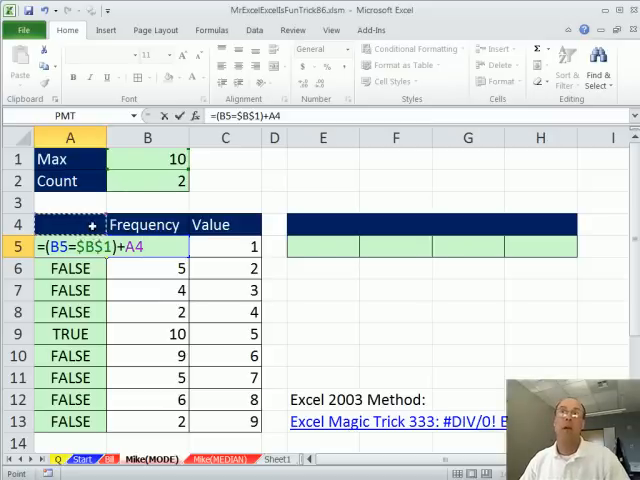
key(Enter)
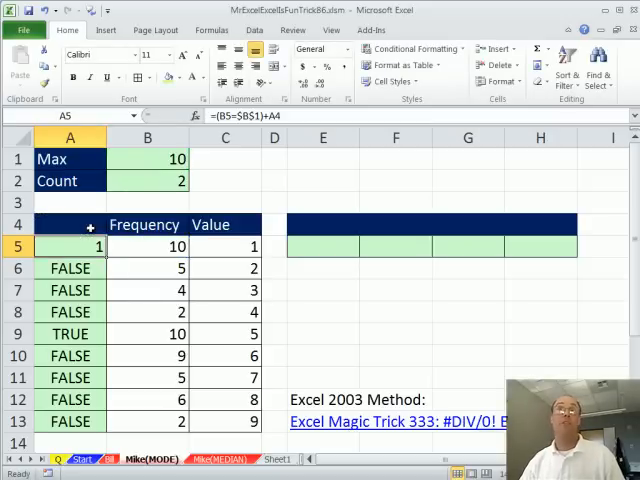
double_click(62, 246)
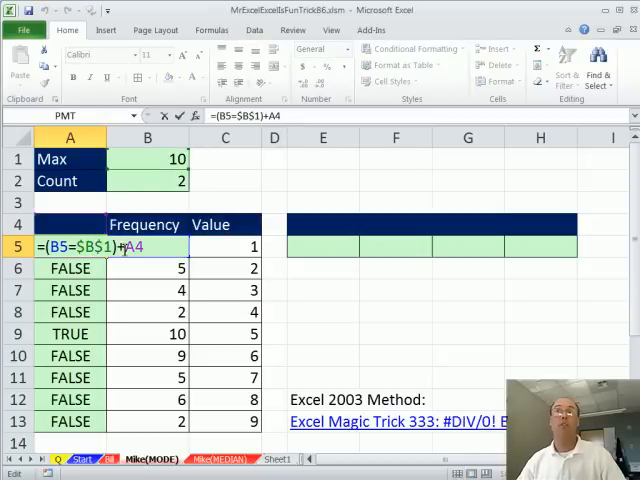
key(Enter)
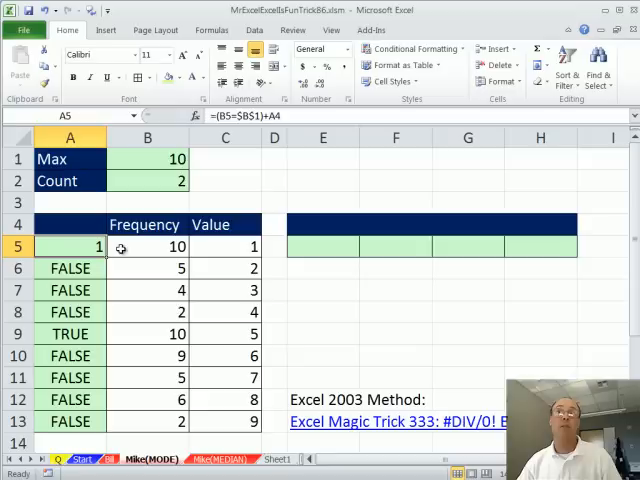
drag(70, 246, 70, 420)
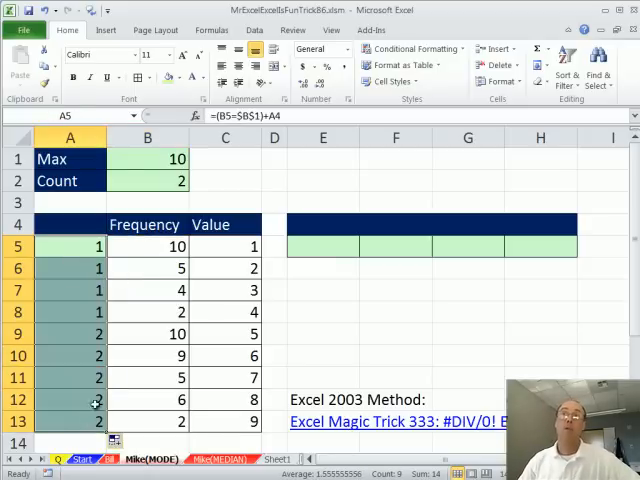
- Check the running-count formulas in A5 and A9 where the count becomes 2
click(322, 246)
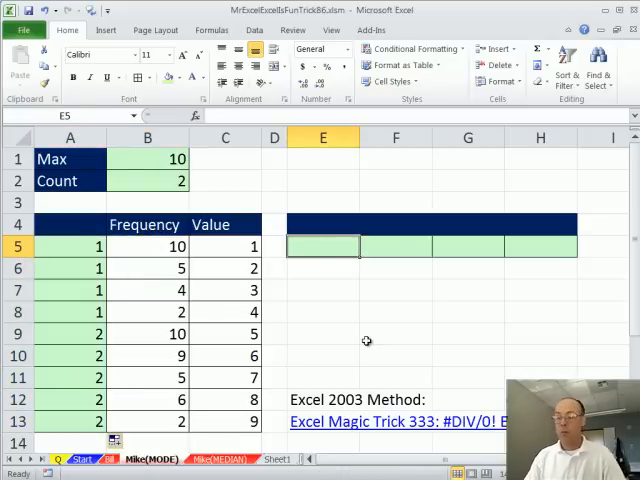
click(70, 246)
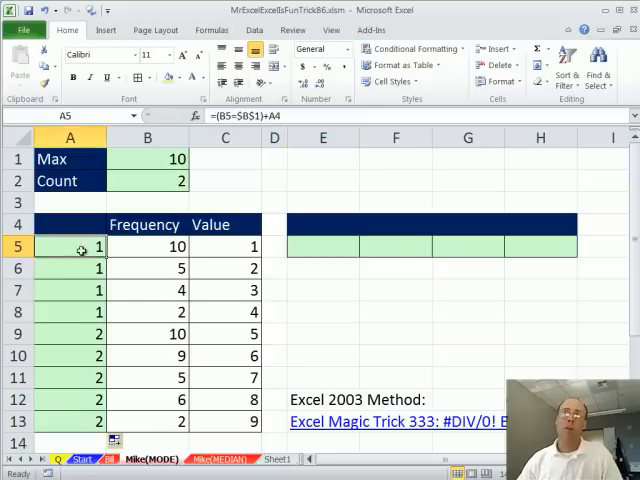
click(68, 332)
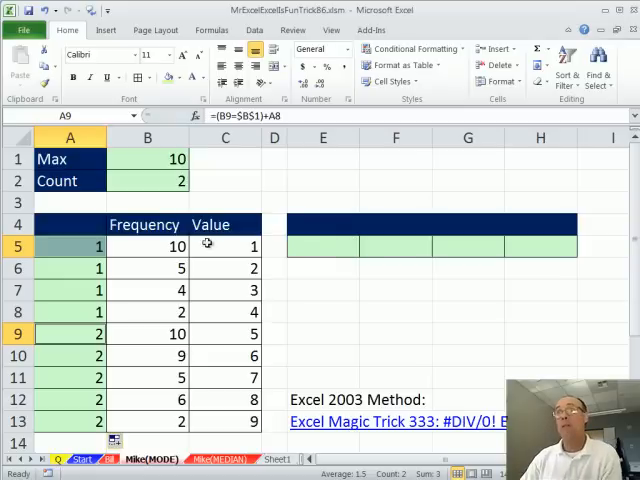
mouse_move(202, 256)
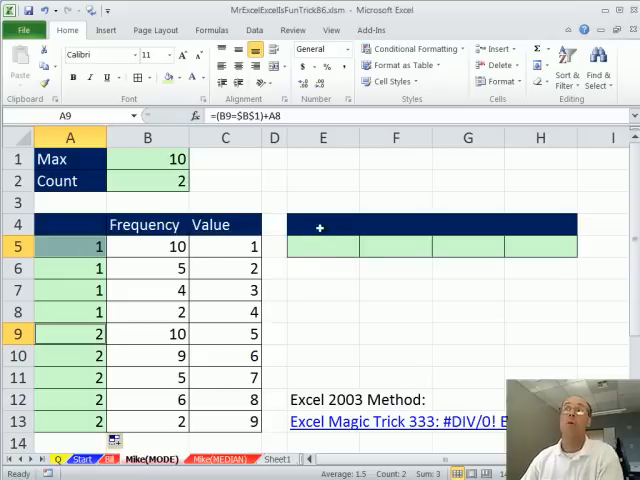
- Number the mode slots and enter =VLOOKUP(E4,$A$5:$C$13,3,0) in E5, filled to H5
text(1)
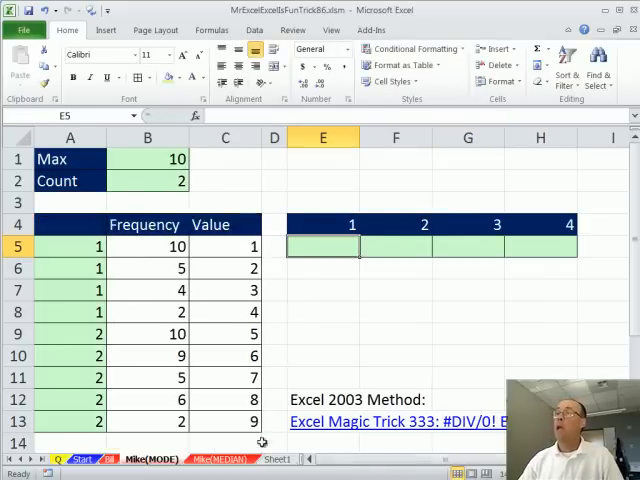
text(=VLOOKUP(E4,A5:C13)
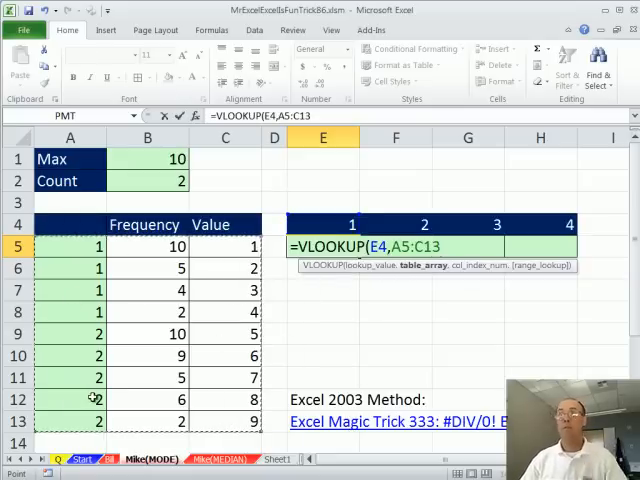
key(F4)
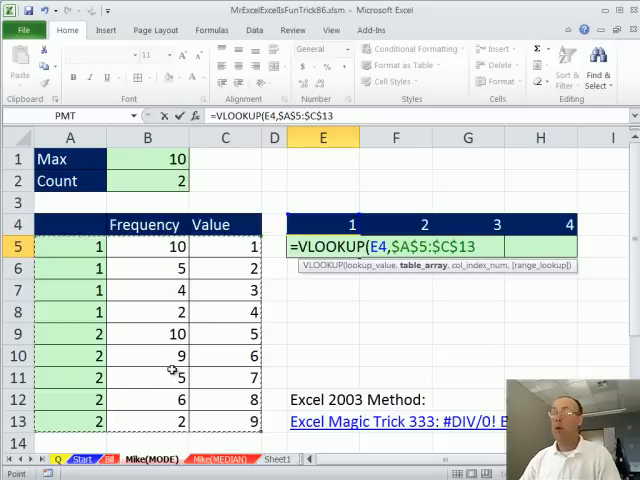
text(,)
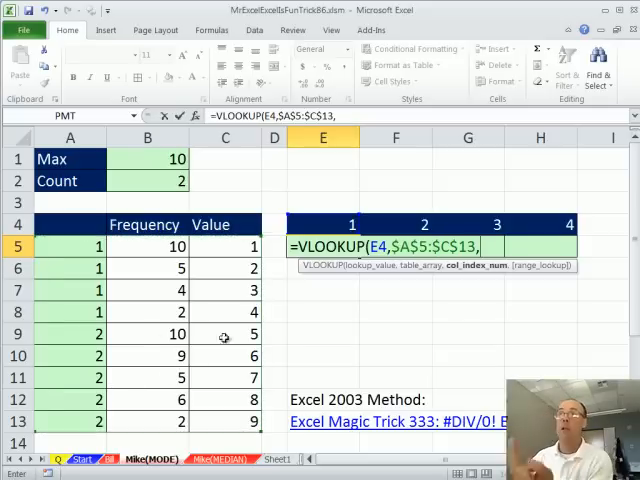
text(2)
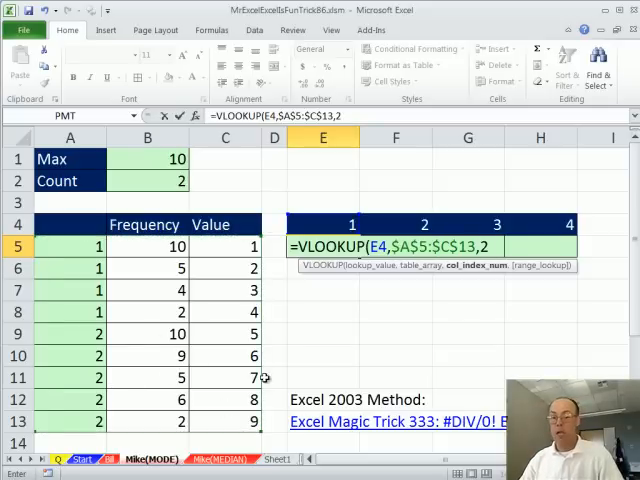
text(3,0))
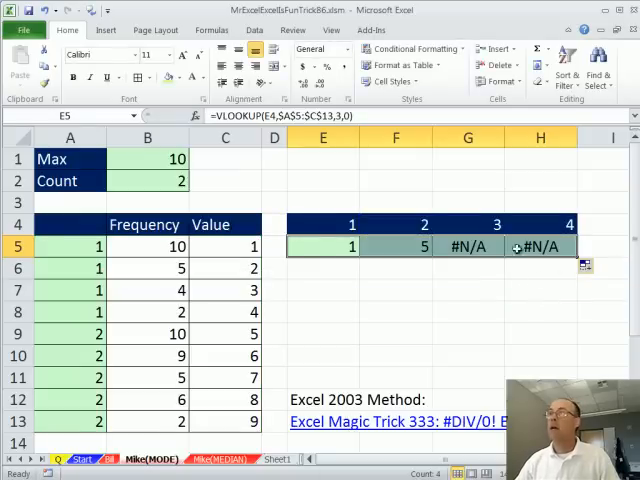
- Wrap E5's lookup as =IFERROR(VLOOKUP(E4,$A$5:$C$13,3,0),"") to blank out #N/A
double_click(322, 246)
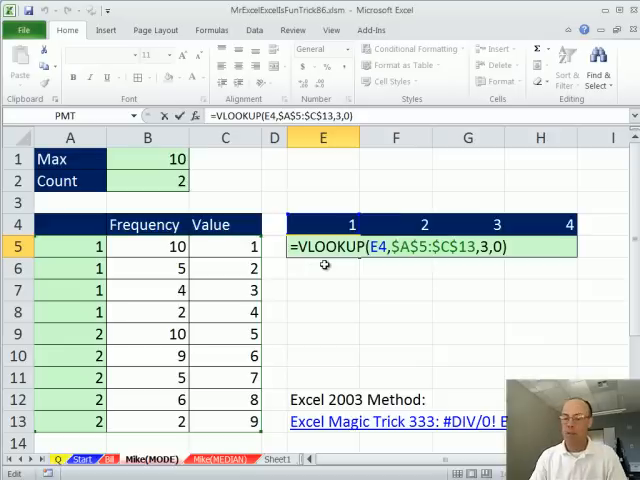
text(if)
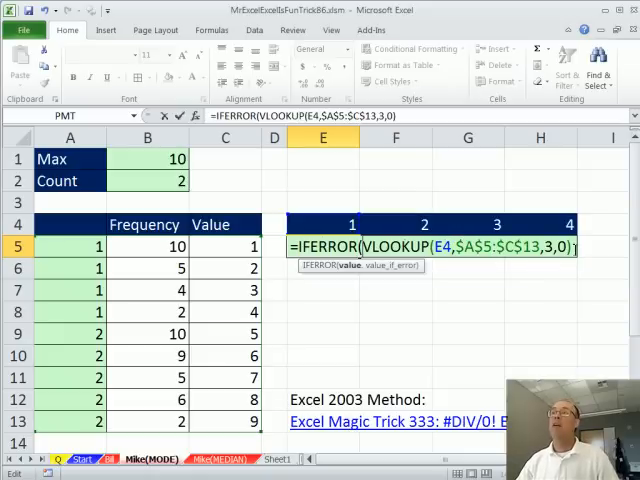
mouse_move(356, 272)
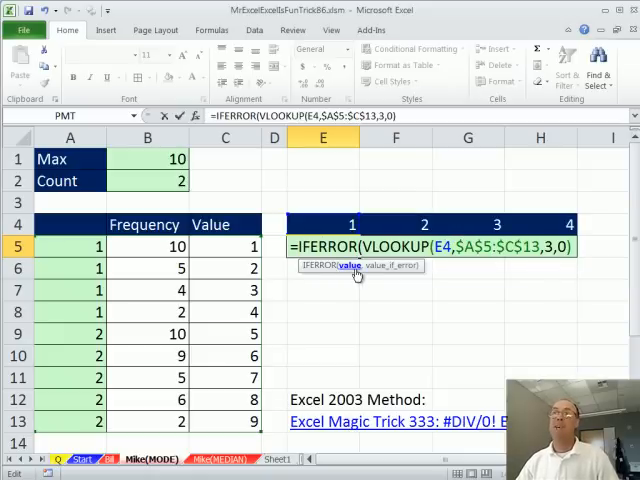
text(,)
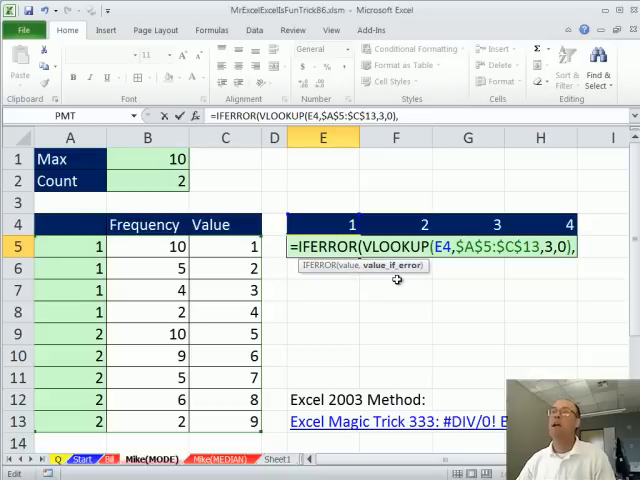
text("")
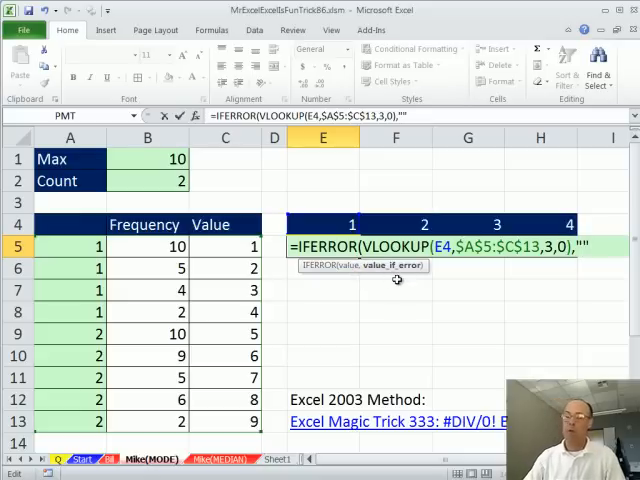
key(Enter)
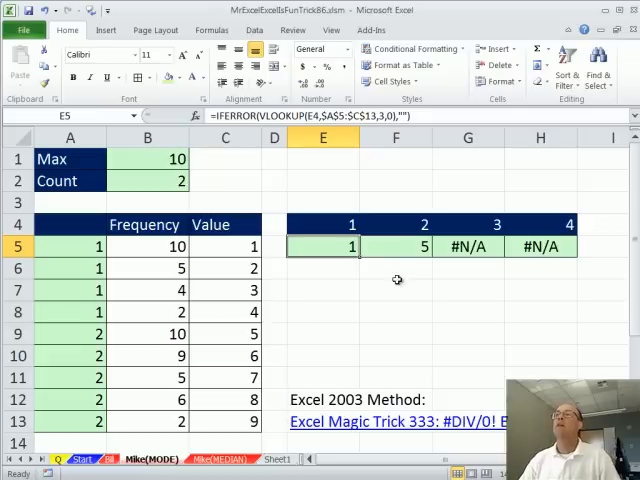